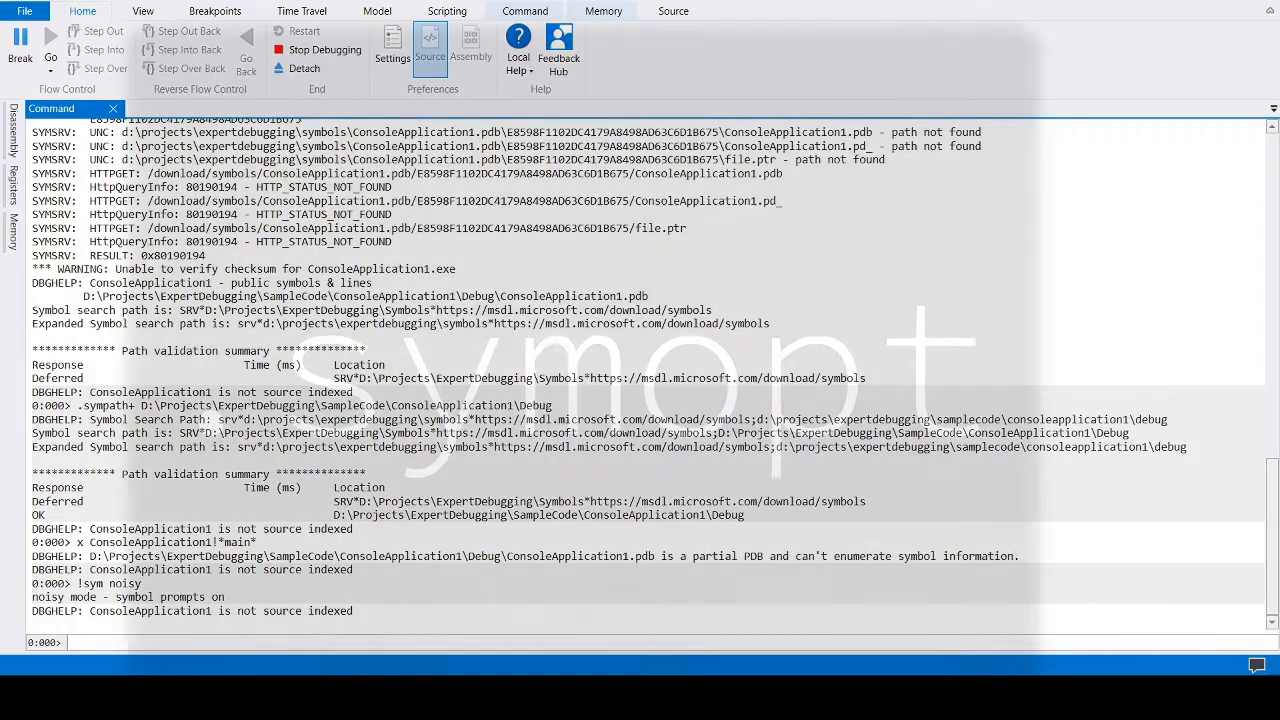
# Run .symopt to show the active symbol option flags for ConsoleApplication1
pyautogui.write('.symopt')
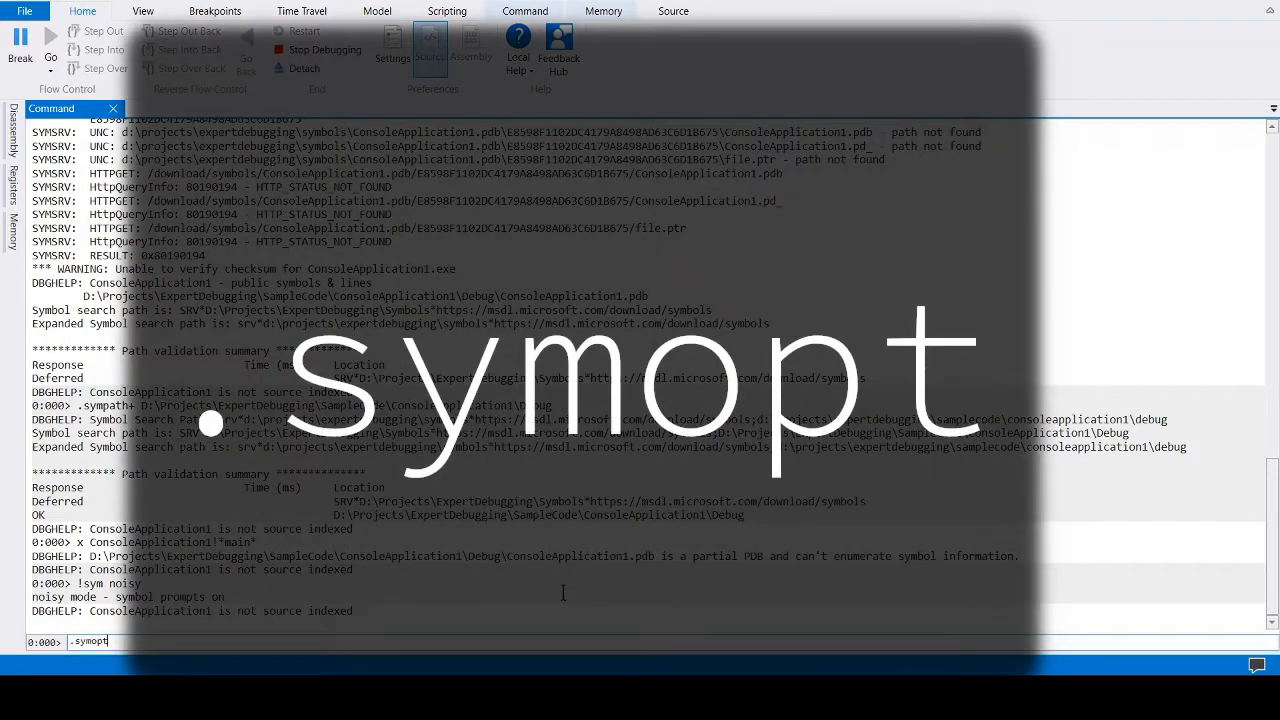
pyautogui.press('Return')
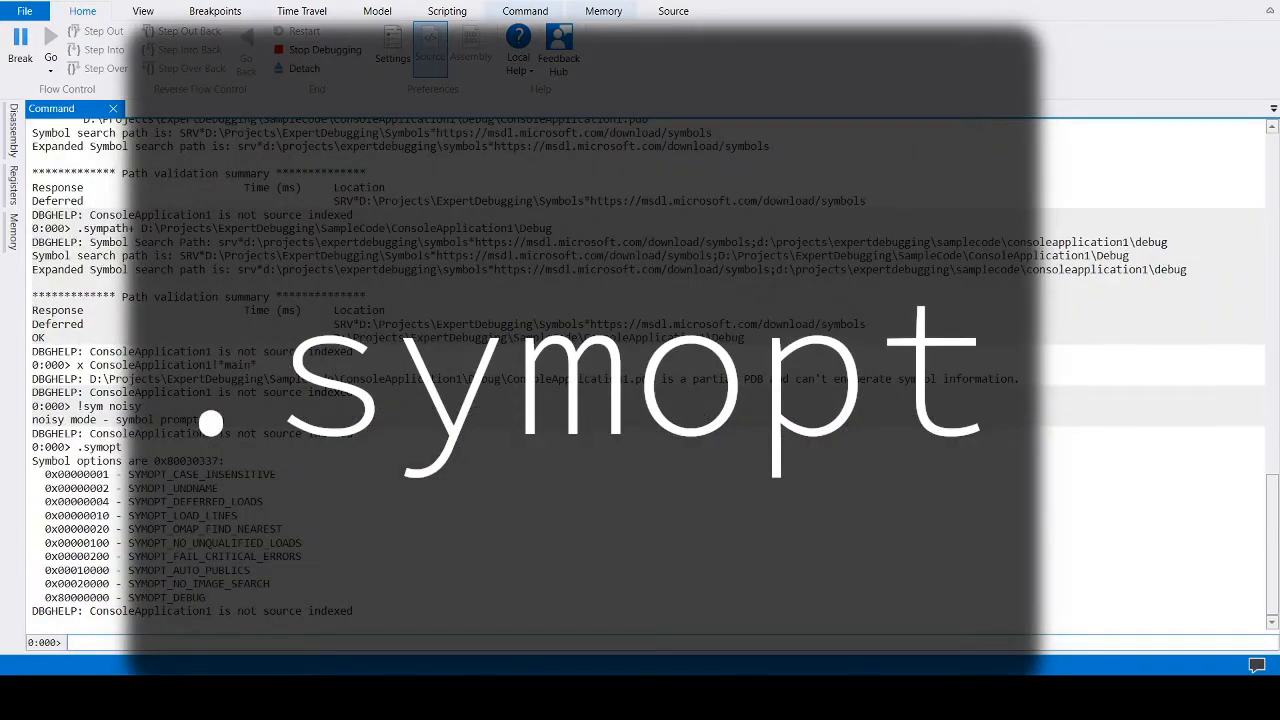